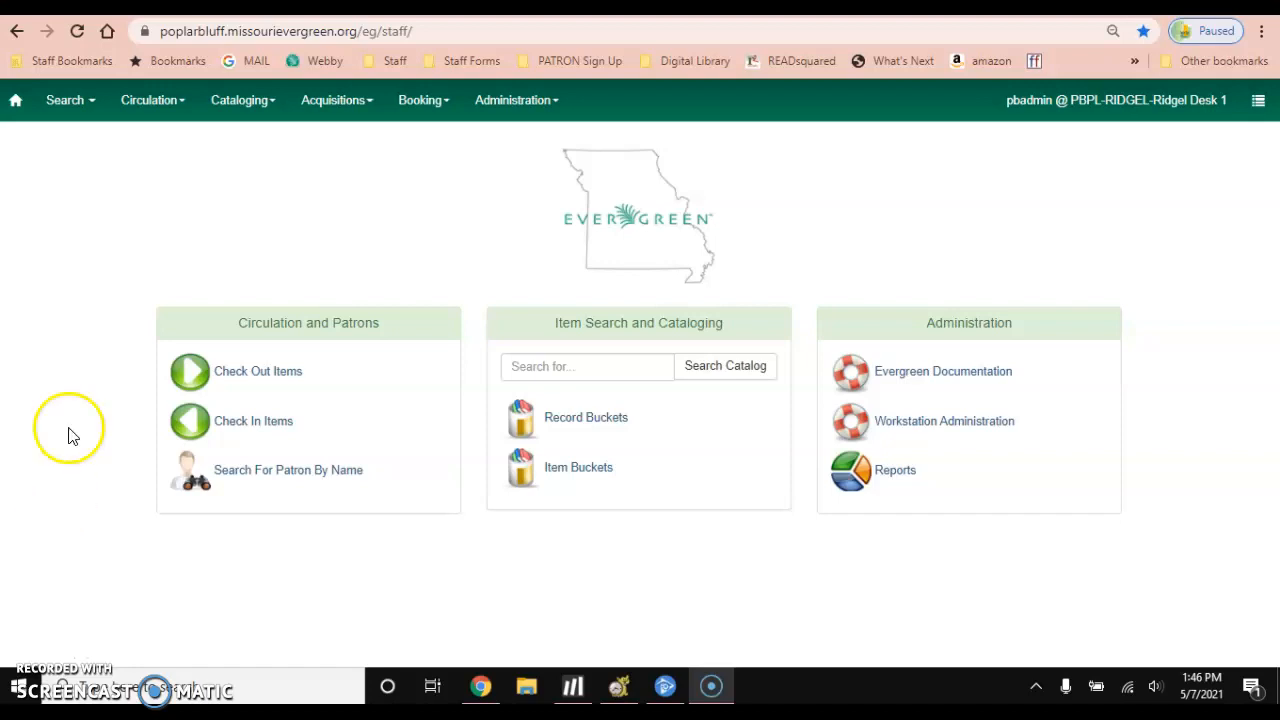
# - Check out three books to Samantha Sample, due 5/28/2021, and view her Items Out list
pyautogui.click(150, 100)
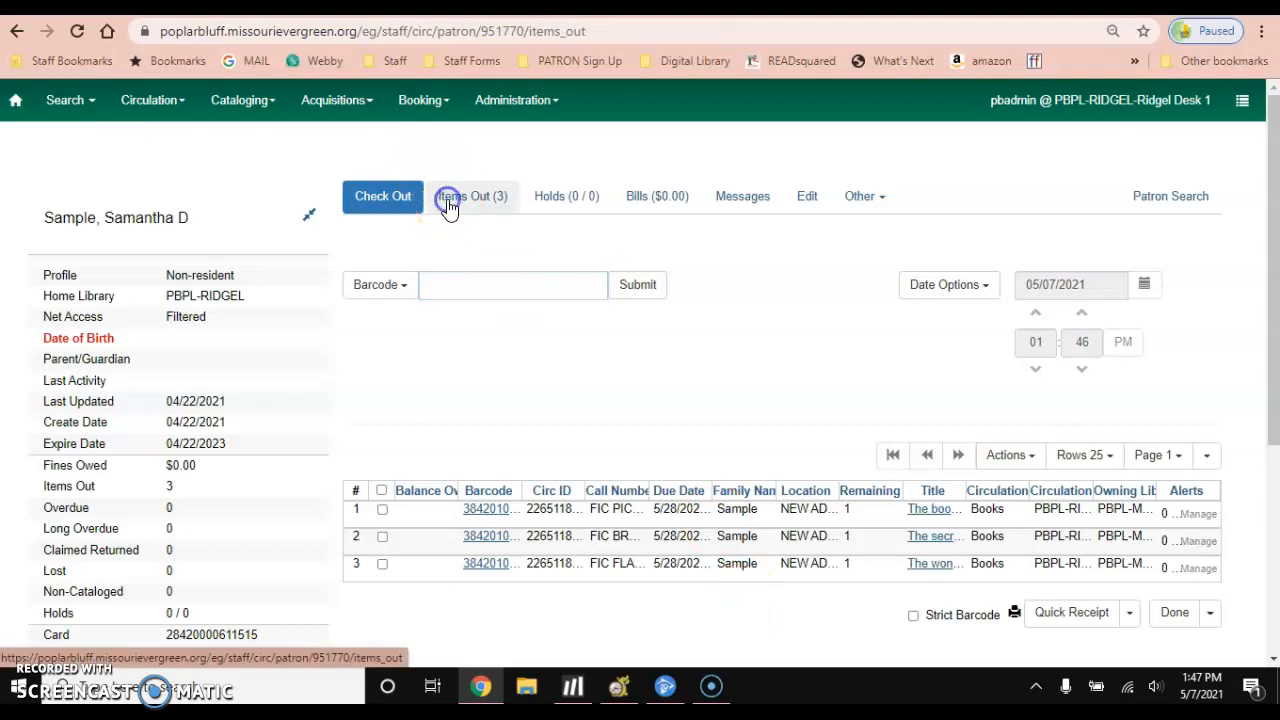
pyautogui.click(472, 196)
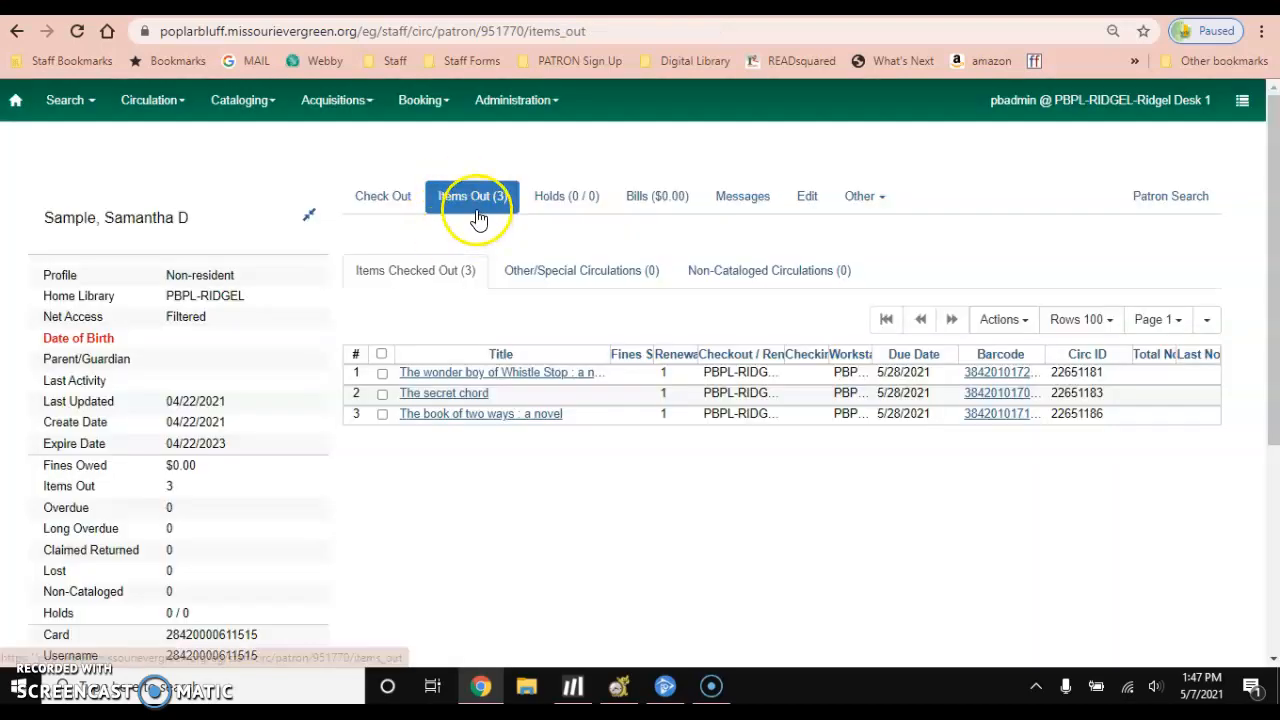
pyautogui.moveTo(148, 136)
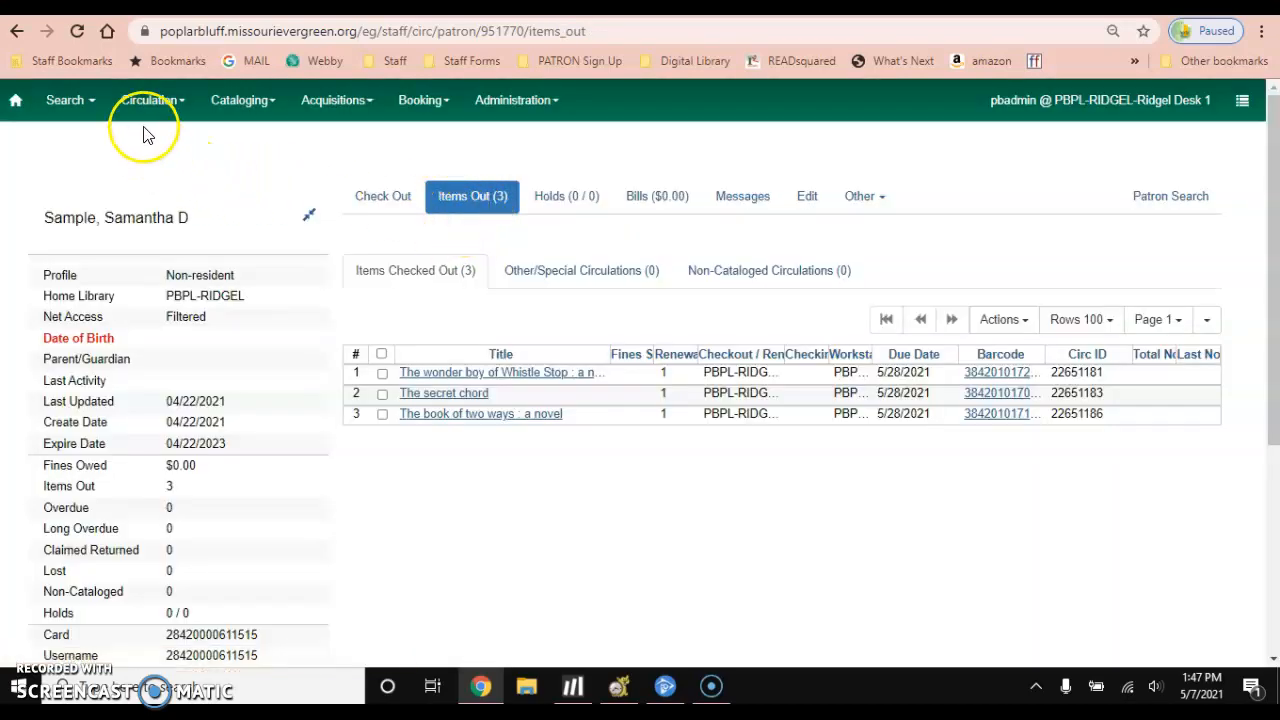
# - Check the three books back in via Circulation > Check In, listing them with $0.00 owed on 5/7/2021
pyautogui.click(150, 100)
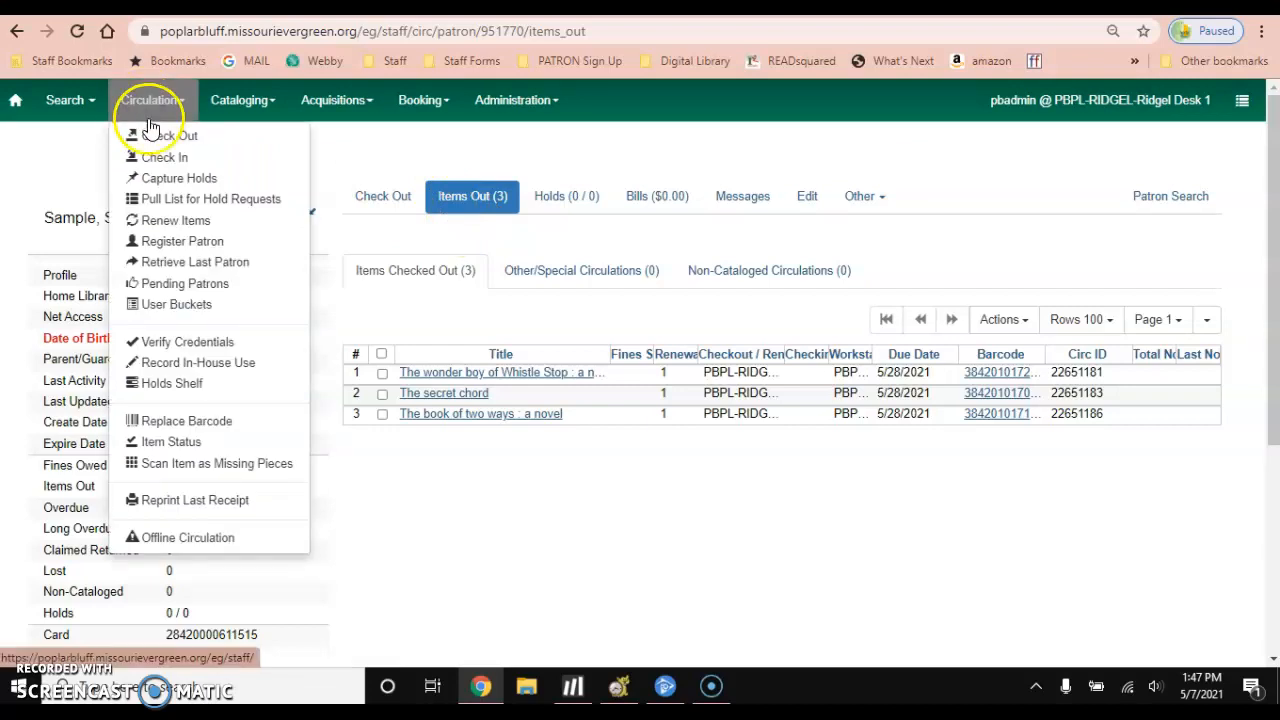
pyautogui.click(164, 156)
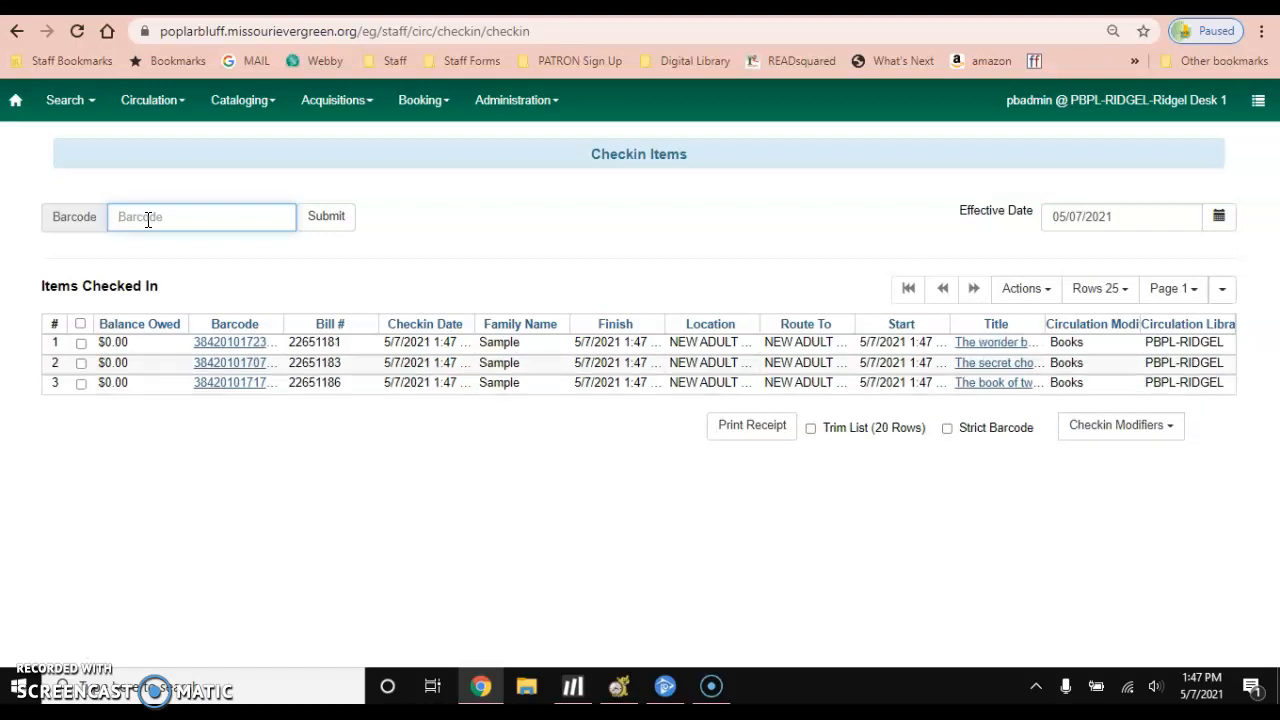
pyautogui.moveTo(580, 224)
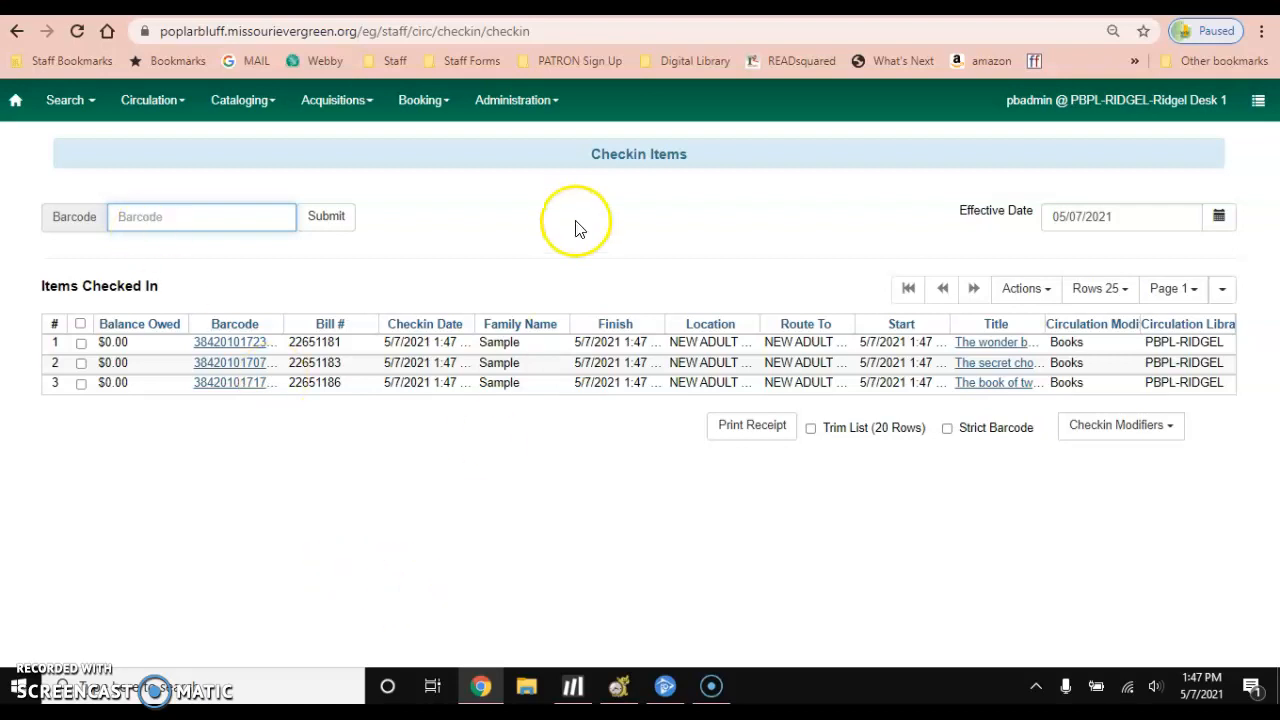